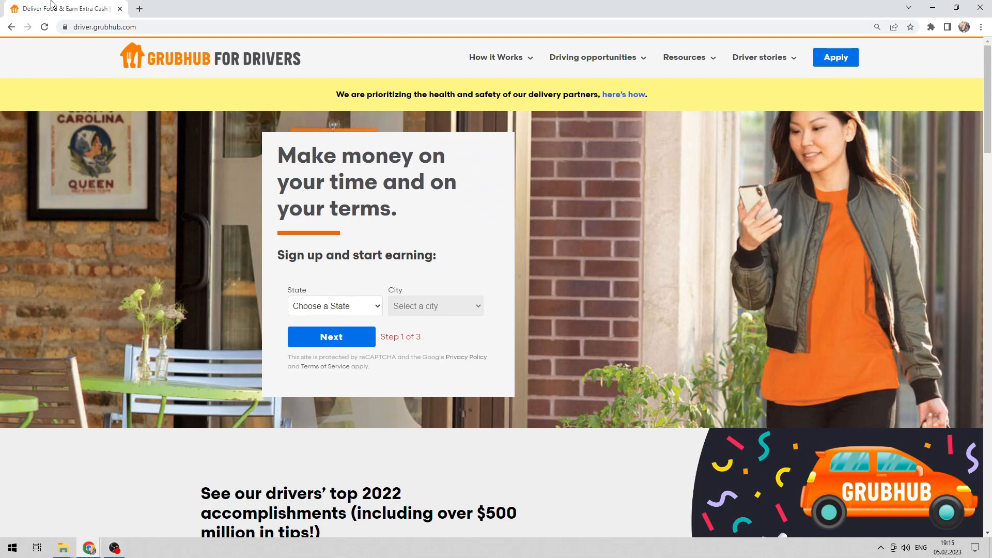
Scroll the driver homepage down past the requirements until the 'frequently asked questions' link shows
{"action": "scroll", "scroll_direction": "down", "scroll_amount": 3}
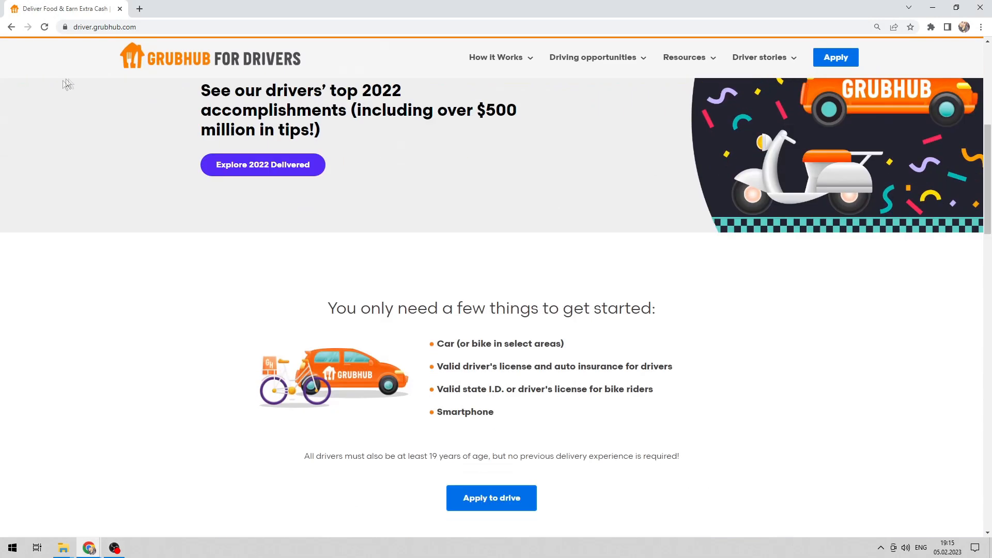
{"action": "scroll", "scroll_direction": "down", "scroll_amount": 3}
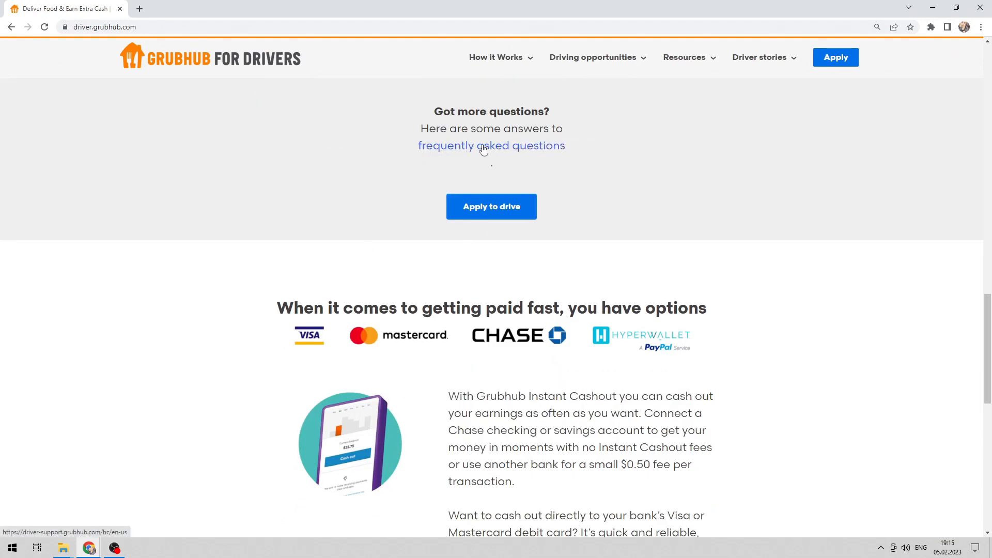
From the FAQ link, reach Getting Started with Grubhub Delivery and list all 11 applying-as-partner articles
{"action": "left_click", "coordinate": [491, 146]}
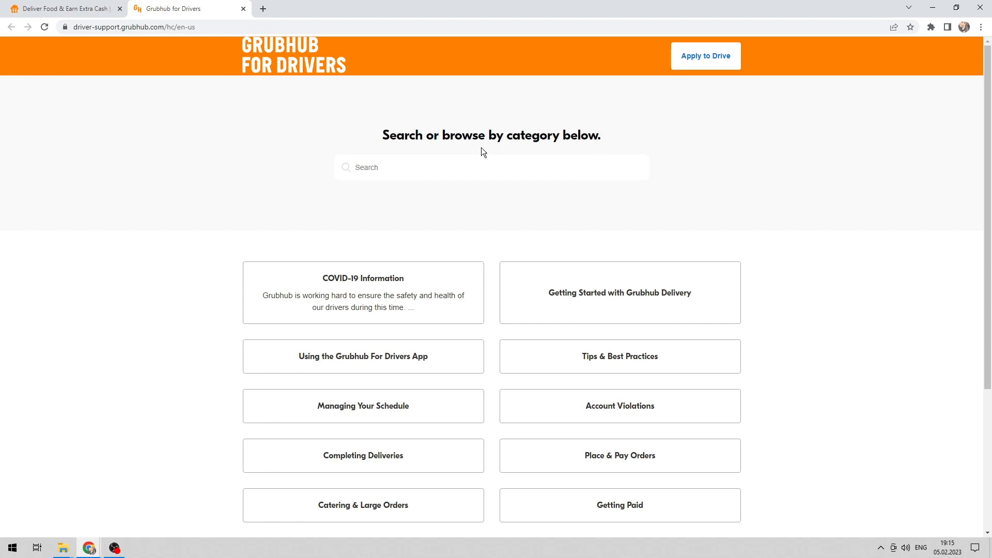
{"action": "scroll", "scroll_direction": "down", "scroll_amount": 3}
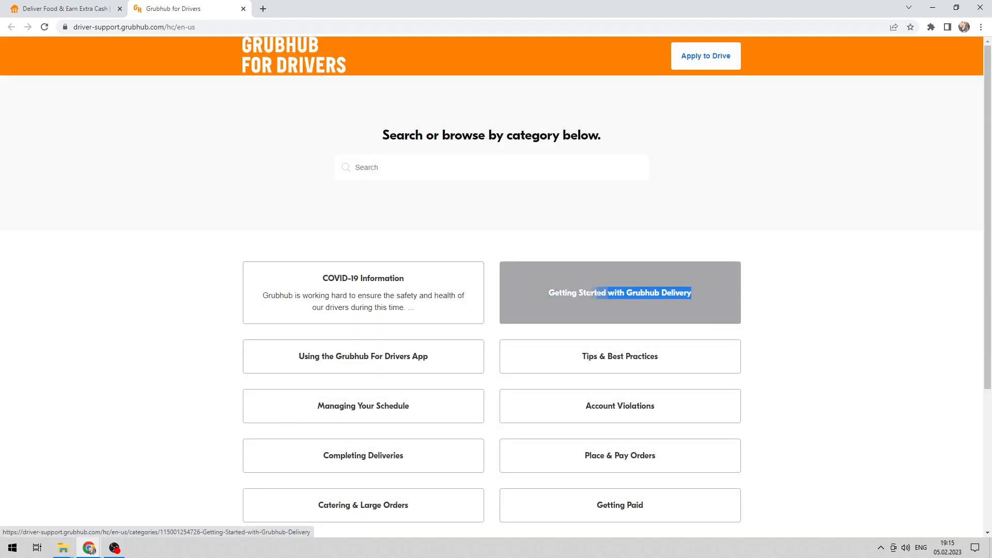
{"action": "left_click", "coordinate": [620, 292]}
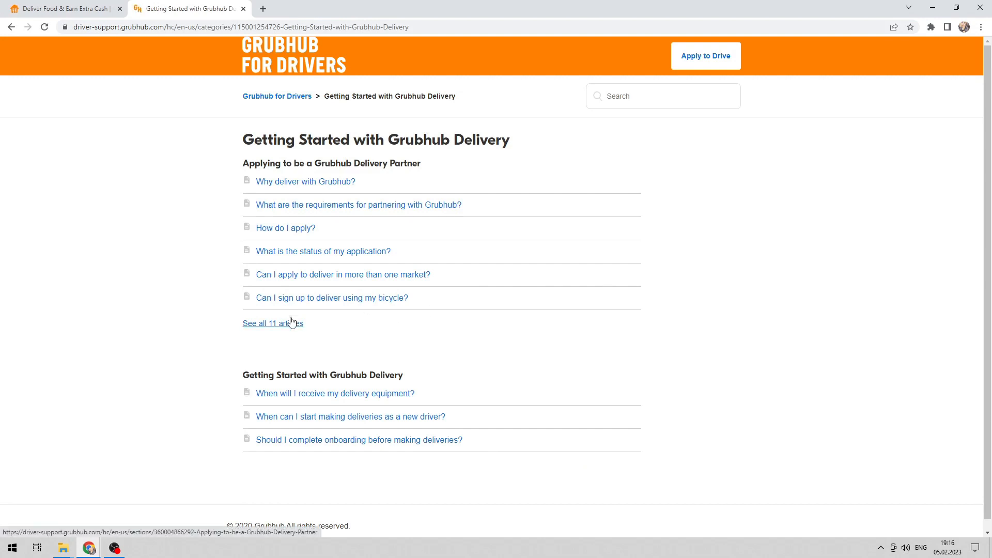
{"action": "left_click", "coordinate": [273, 324]}
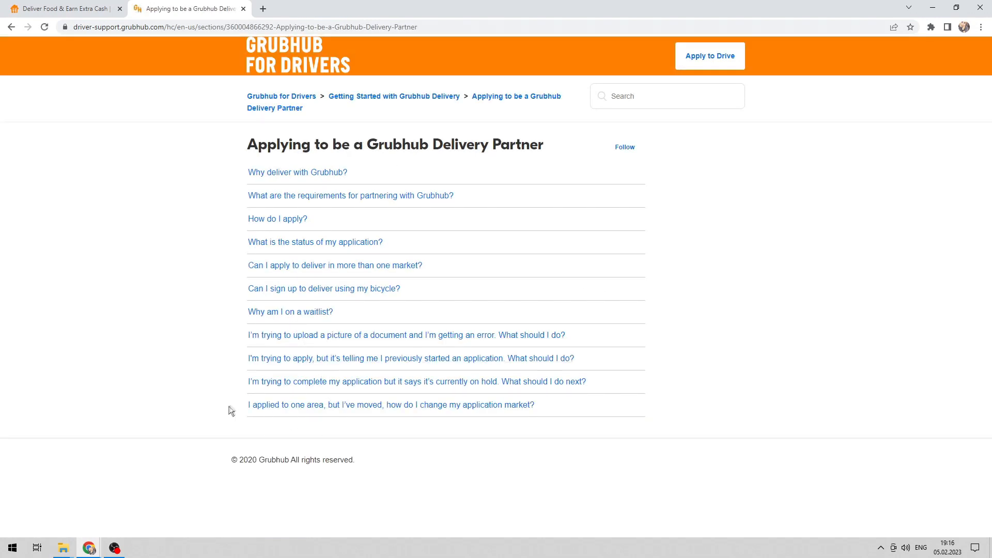
{"action": "double_click", "coordinate": [390, 405]}
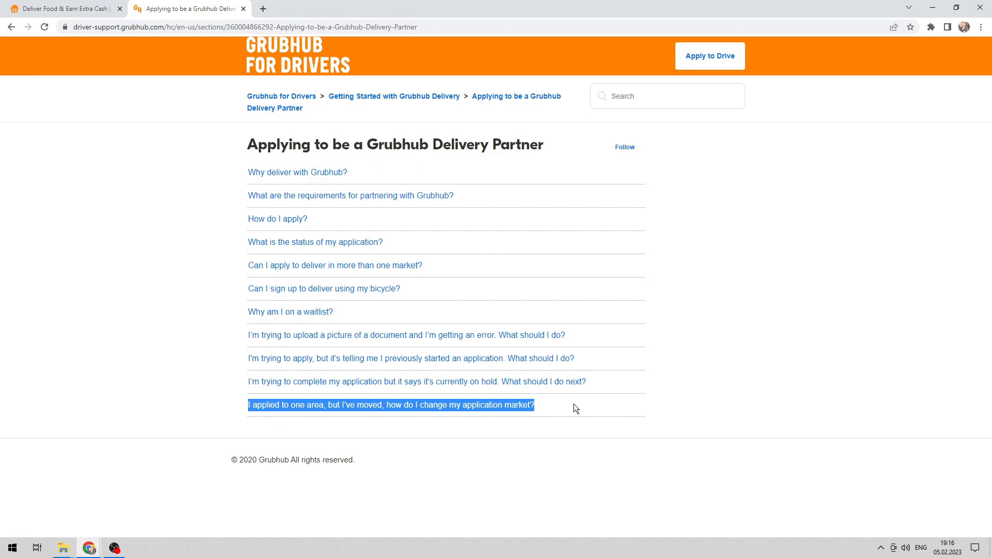
{"action": "mouse_move", "coordinate": [517, 405]}
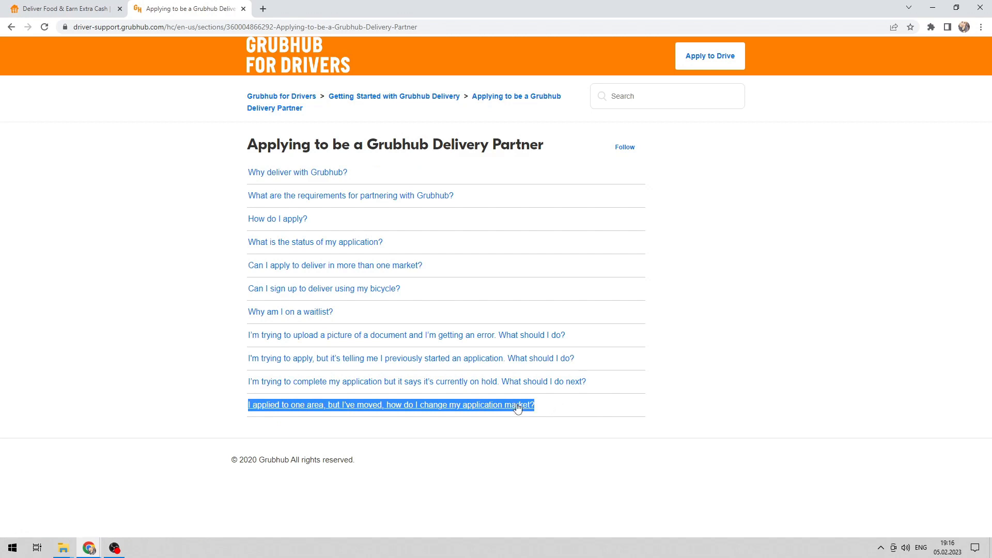
Read the article on moving after applying and follow its 'this form' link to Submit a request
{"action": "left_click", "coordinate": [390, 405]}
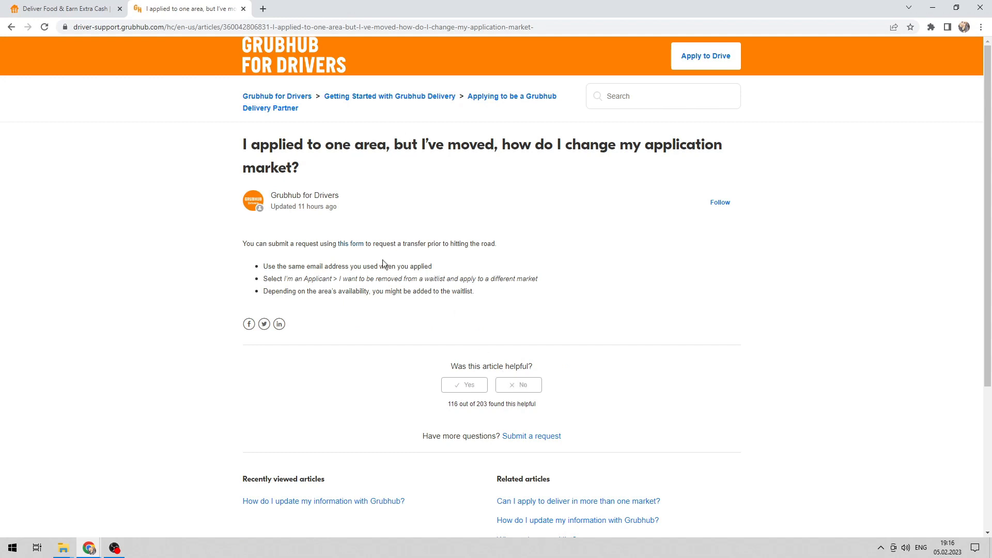
{"action": "mouse_move", "coordinate": [351, 246]}
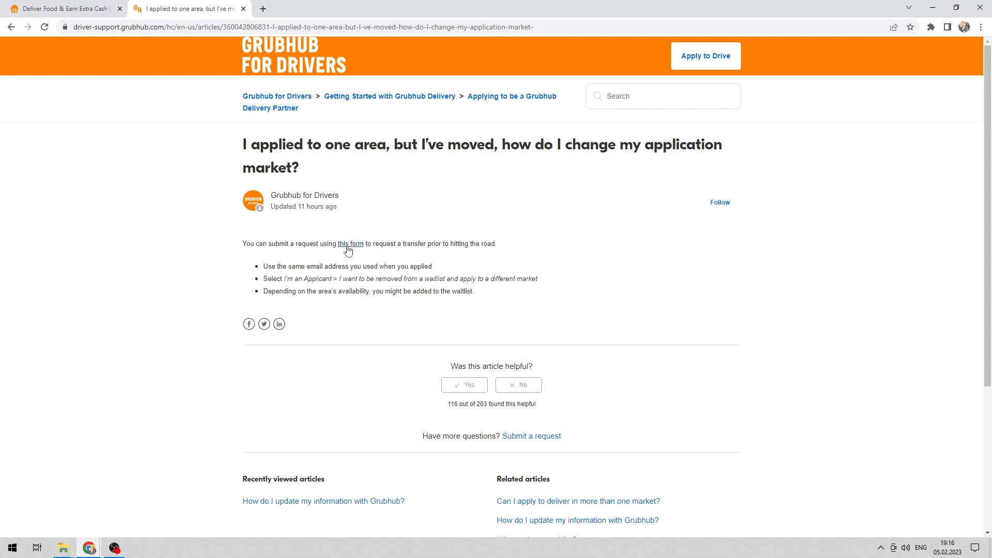
{"action": "left_click", "coordinate": [351, 243]}
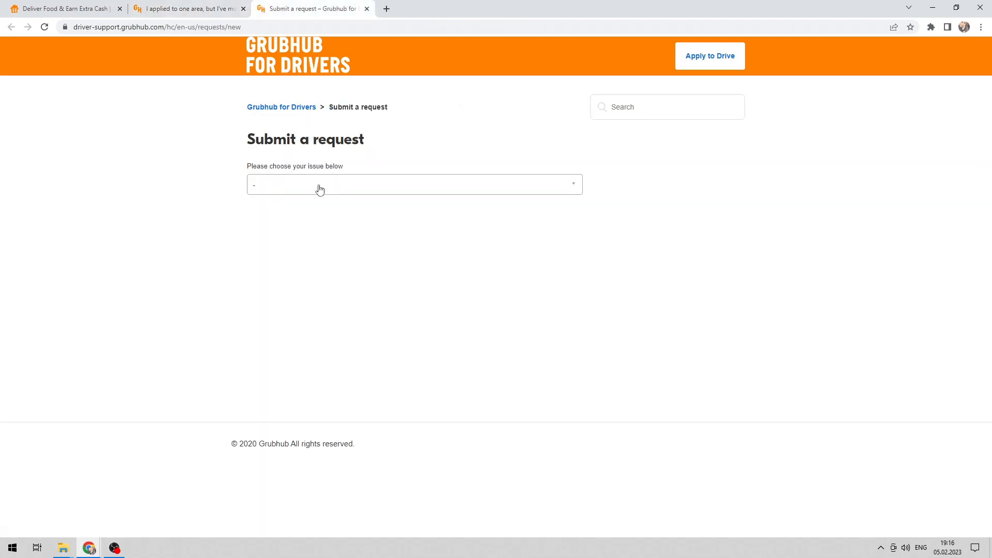
Select the Delivery Partners request form as the issue type, revealing the contact and topic fields
{"action": "left_click", "coordinate": [414, 184]}
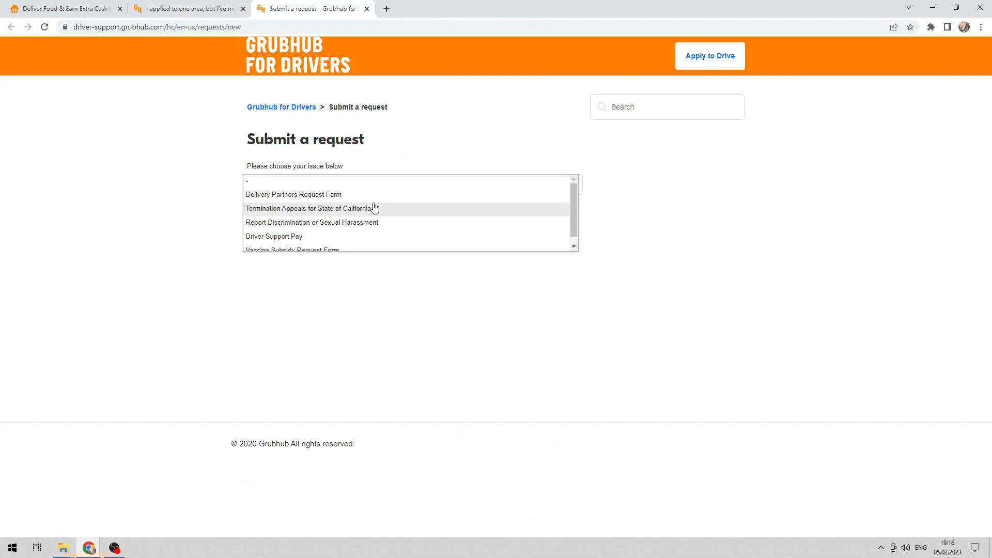
{"action": "left_click", "coordinate": [293, 194]}
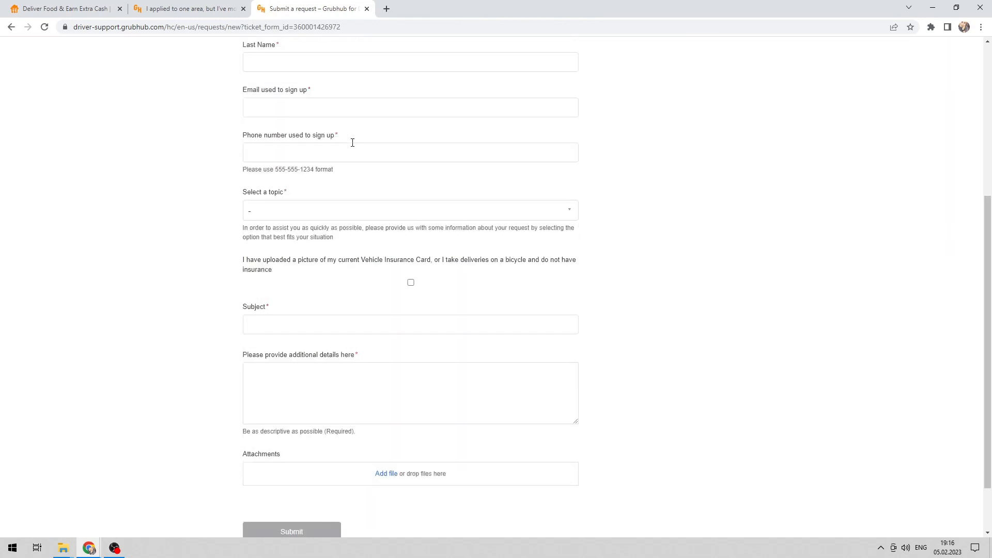
Under Changing my delivery region, try My current region is closing, then My current borders were moved
{"action": "left_click", "coordinate": [410, 210]}
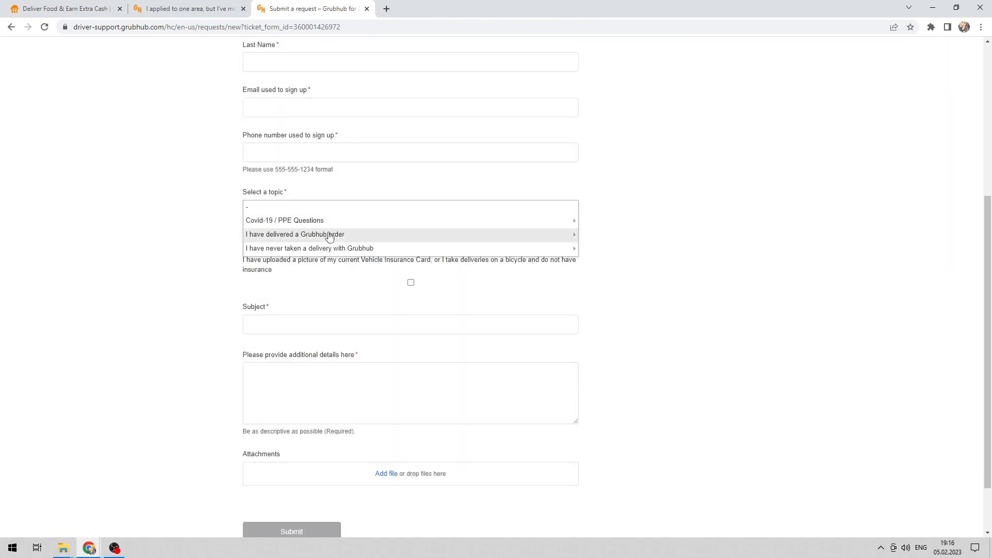
{"action": "left_click", "coordinate": [295, 234]}
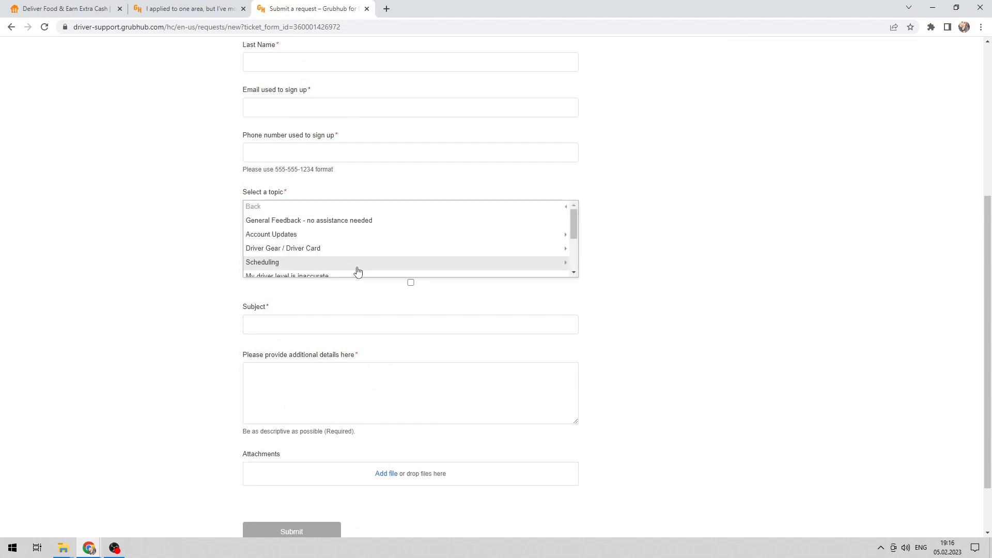
{"action": "mouse_move", "coordinate": [343, 234]}
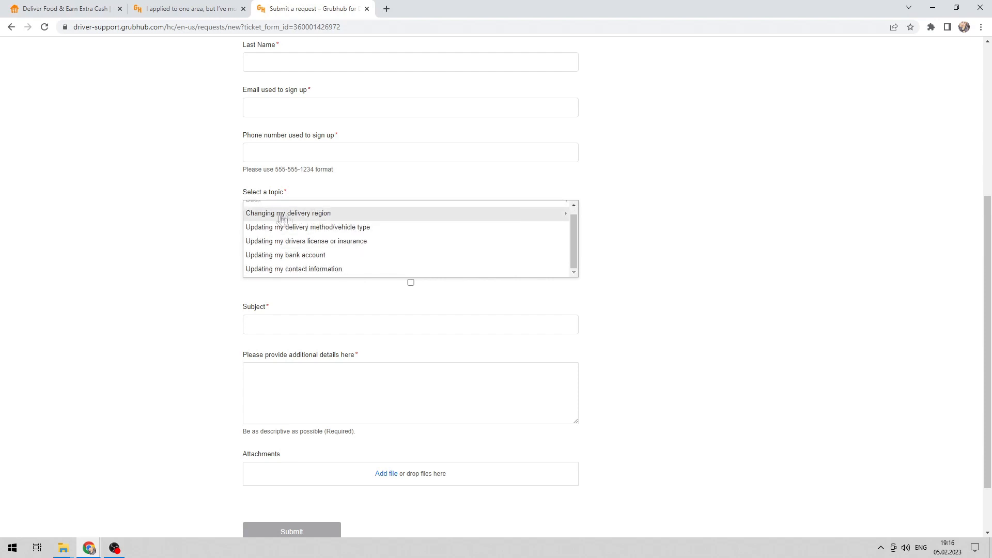
{"action": "left_click", "coordinate": [288, 213]}
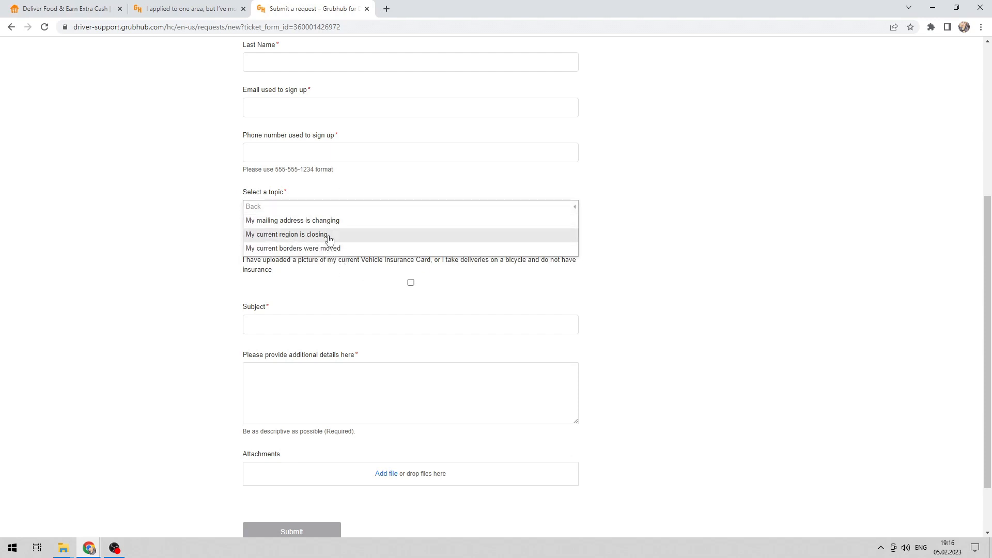
{"action": "left_click", "coordinate": [285, 235]}
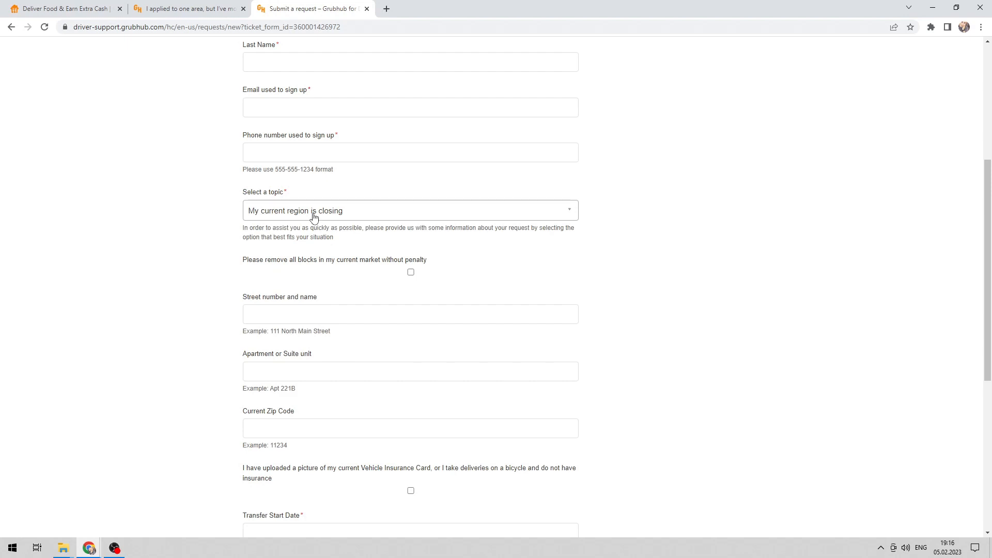
{"action": "left_click", "coordinate": [115, 547]}
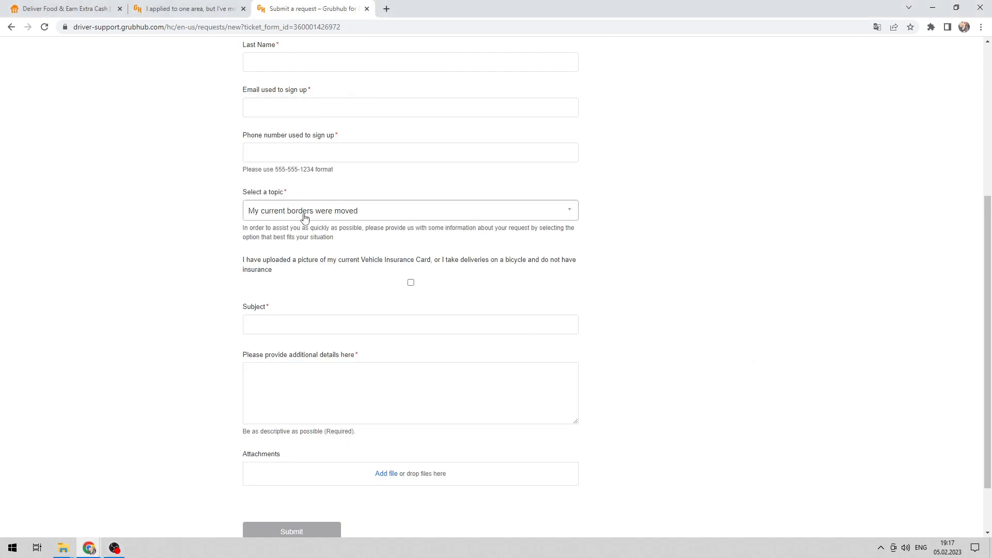
Browse back out of the region topics to the I have never taken a delivery category
{"action": "left_click", "coordinate": [410, 210]}
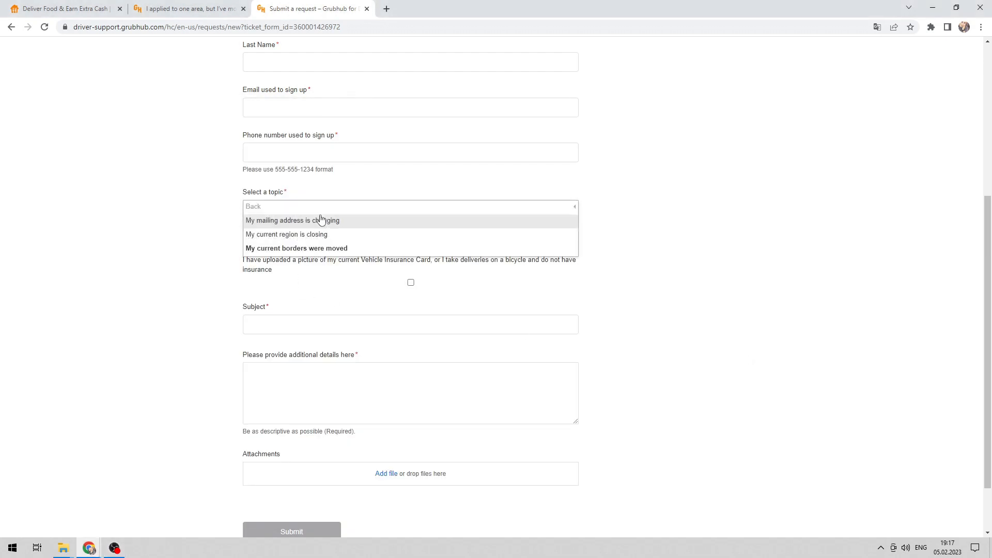
{"action": "left_click", "coordinate": [253, 207]}
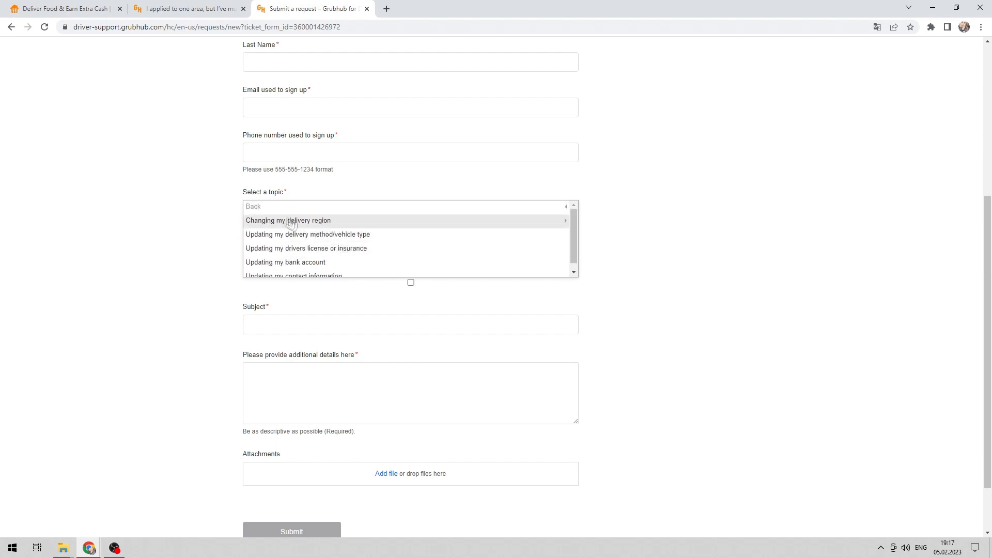
{"action": "scroll", "scroll_direction": "down", "scroll_amount": 3}
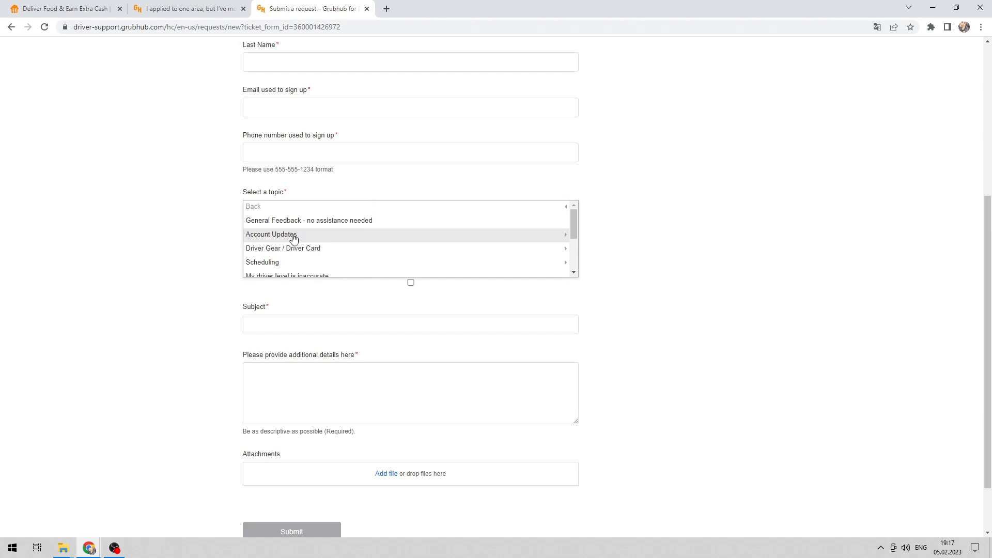
{"action": "scroll", "scroll_direction": "down", "scroll_amount": 3}
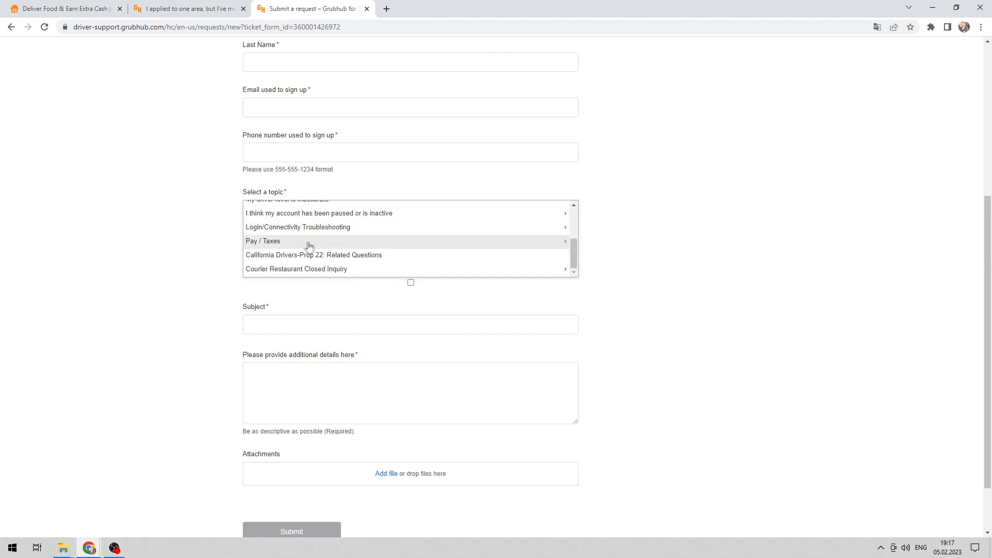
{"action": "mouse_move", "coordinate": [310, 247]}
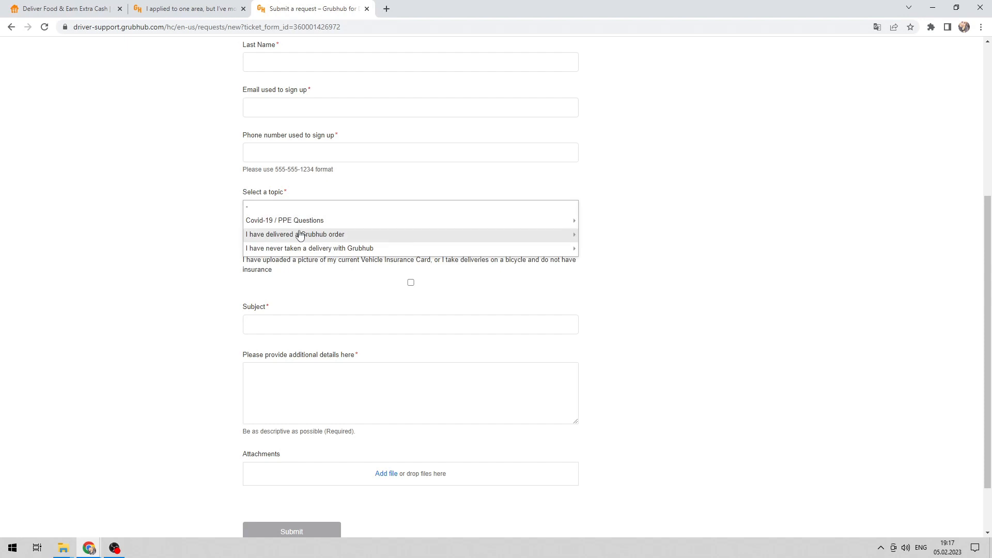
{"action": "left_click", "coordinate": [295, 234]}
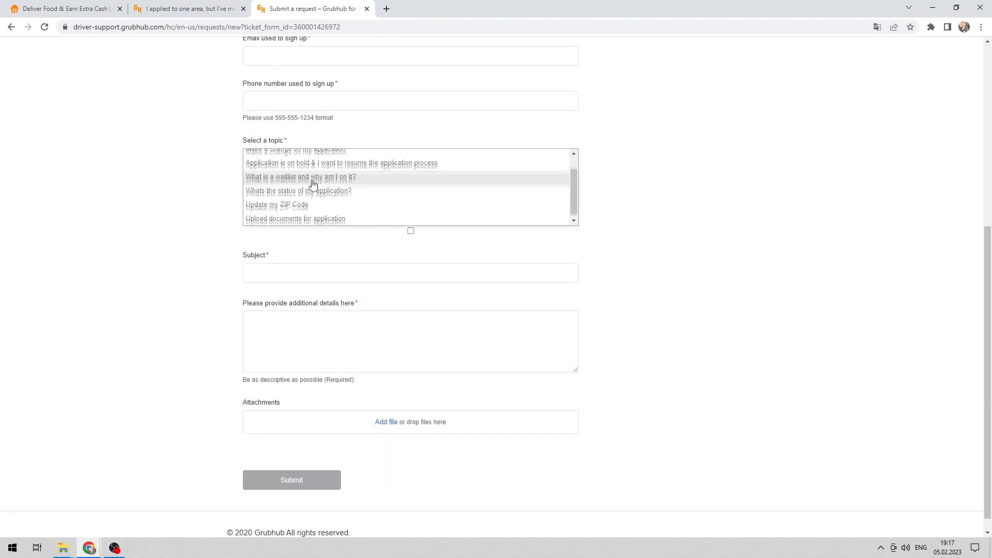
Choose Update my ZIP Code as the topic so the Current and New Zip Code fields appear
{"action": "left_click", "coordinate": [276, 205]}
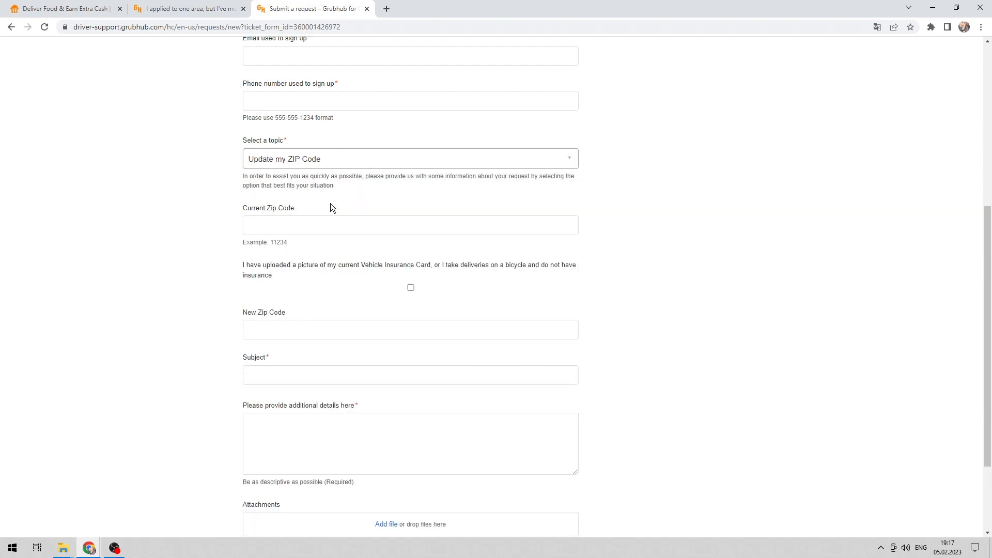
{"action": "scroll", "scroll_direction": "down", "scroll_amount": 3}
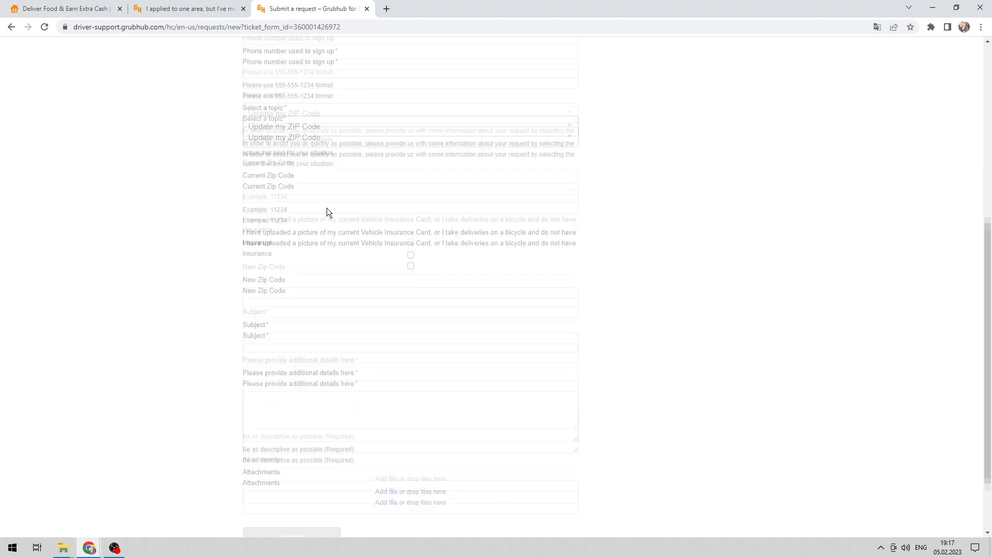